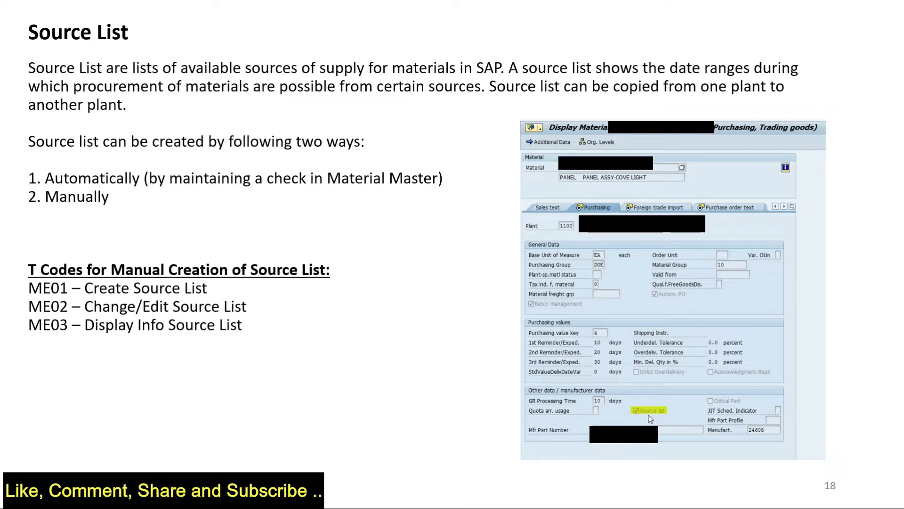
mouse_move(630, 368)
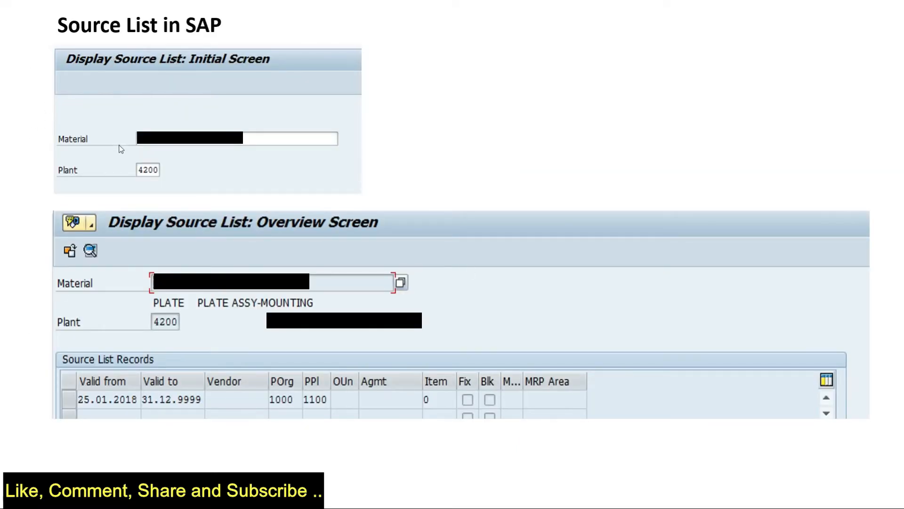
mouse_move(170, 176)
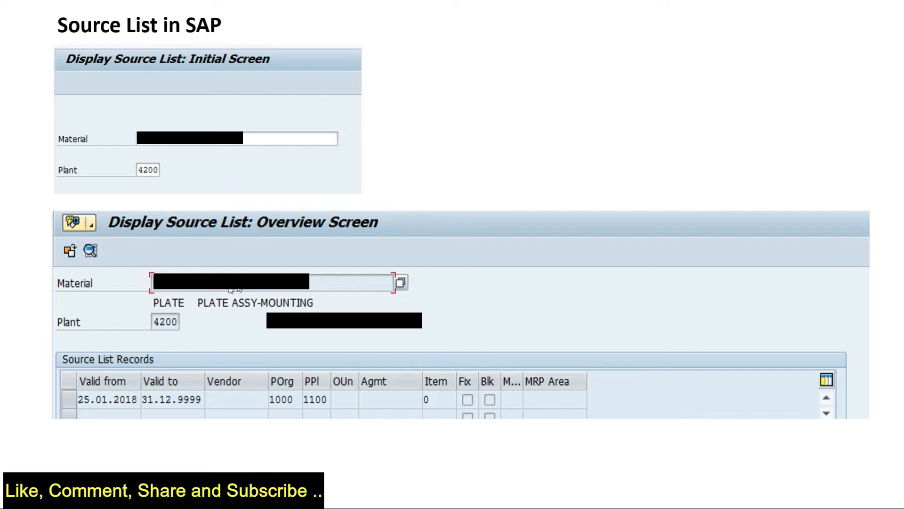
mouse_move(333, 390)
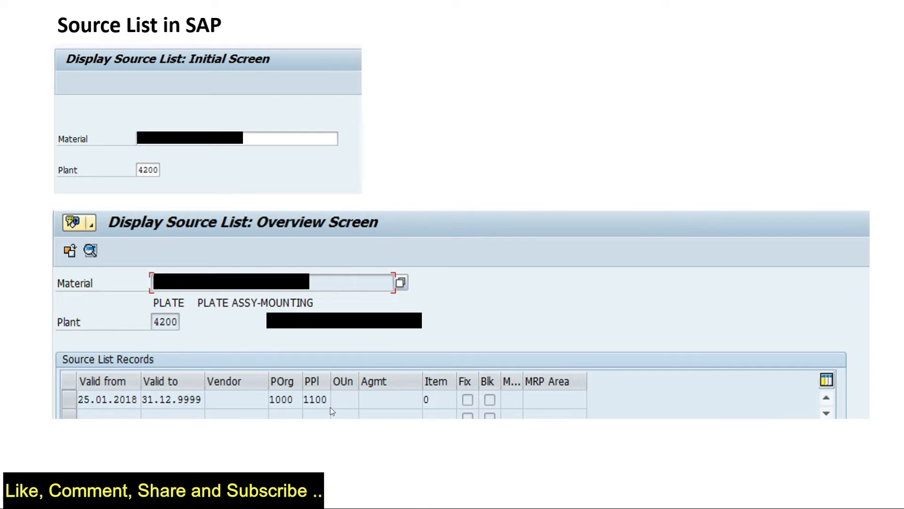
mouse_move(308, 405)
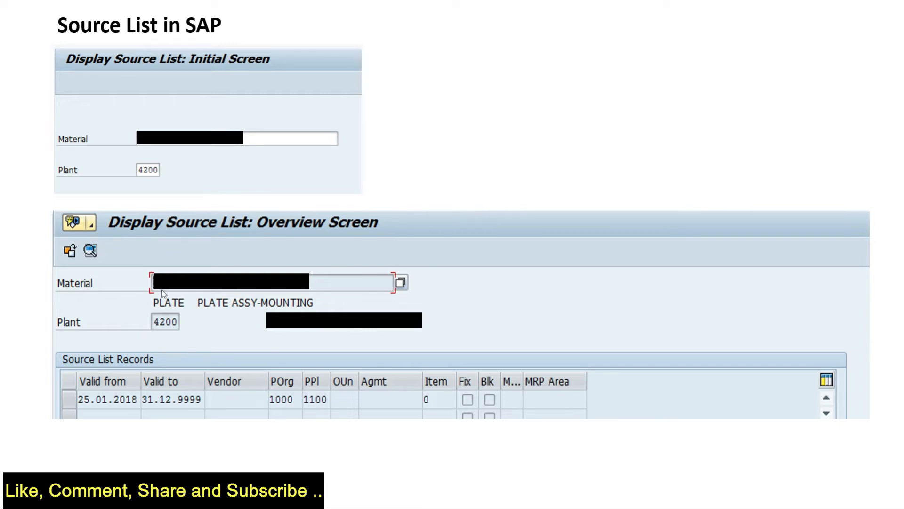
mouse_move(328, 393)
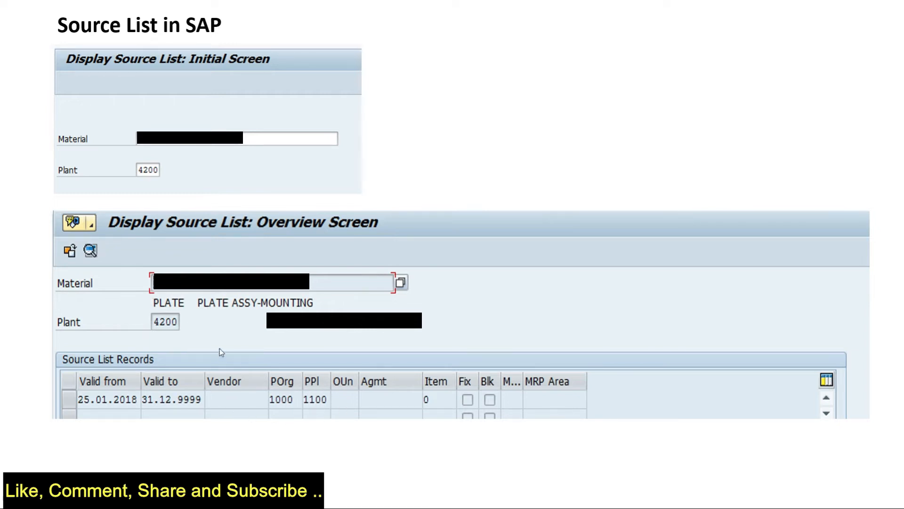
mouse_move(228, 401)
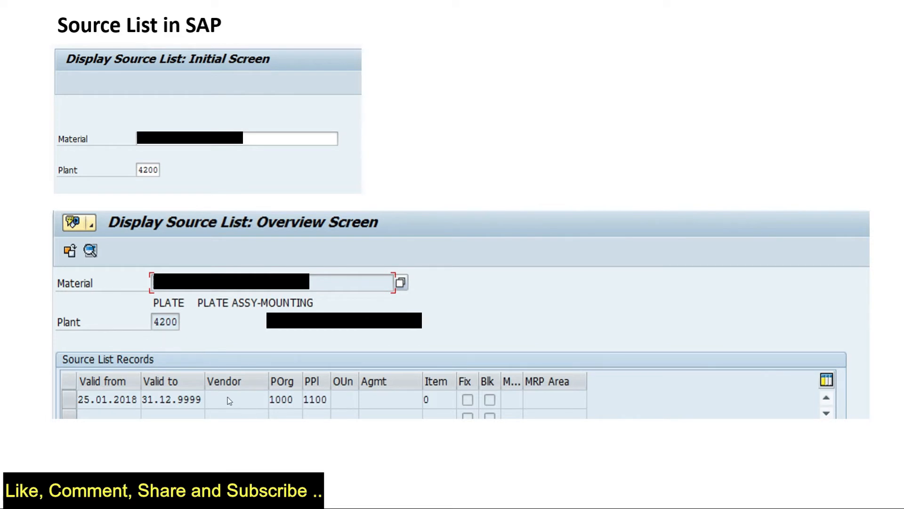
mouse_move(215, 415)
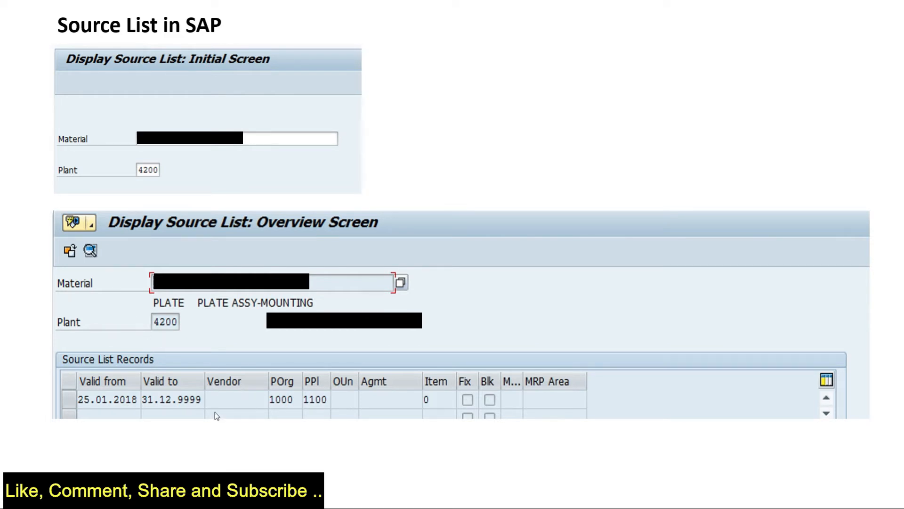
mouse_move(291, 425)
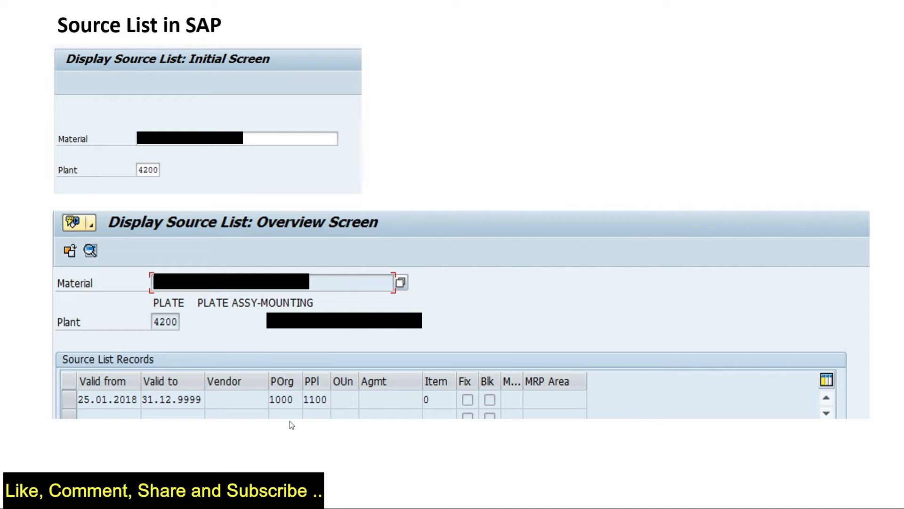
mouse_move(339, 413)
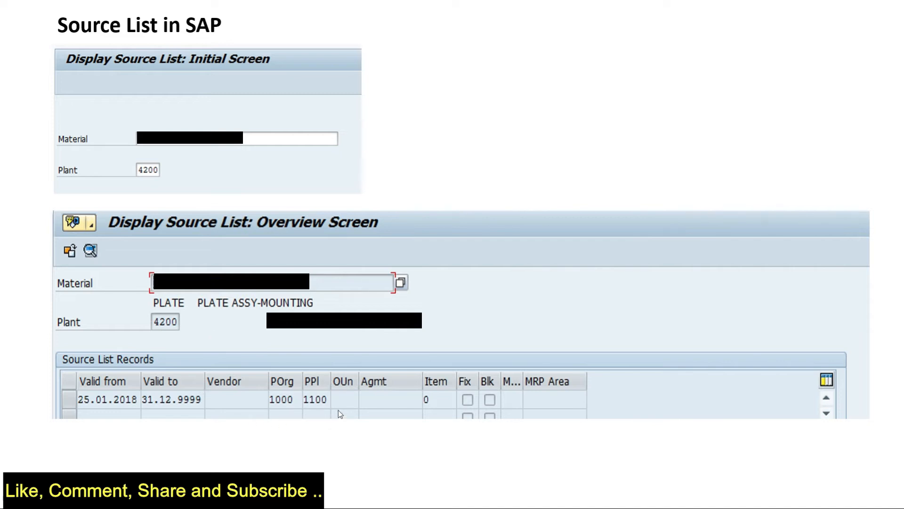
mouse_move(326, 392)
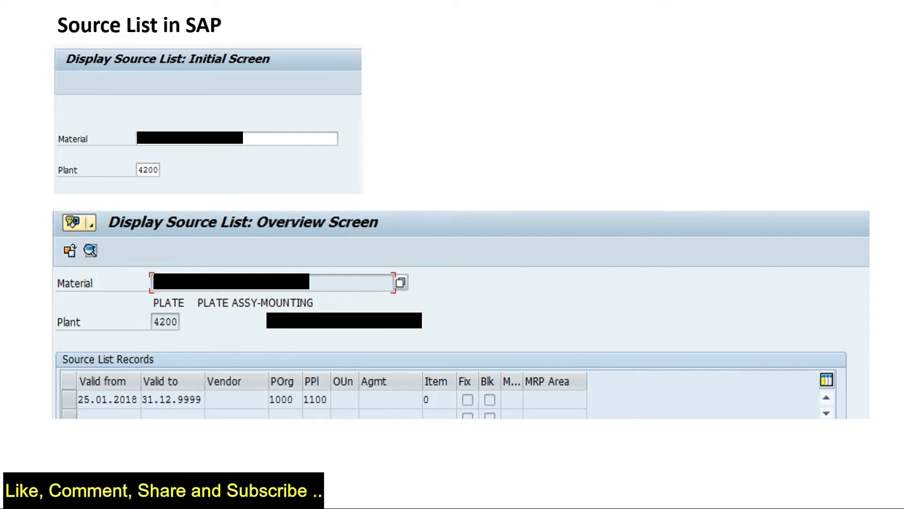
mouse_move(300, 402)
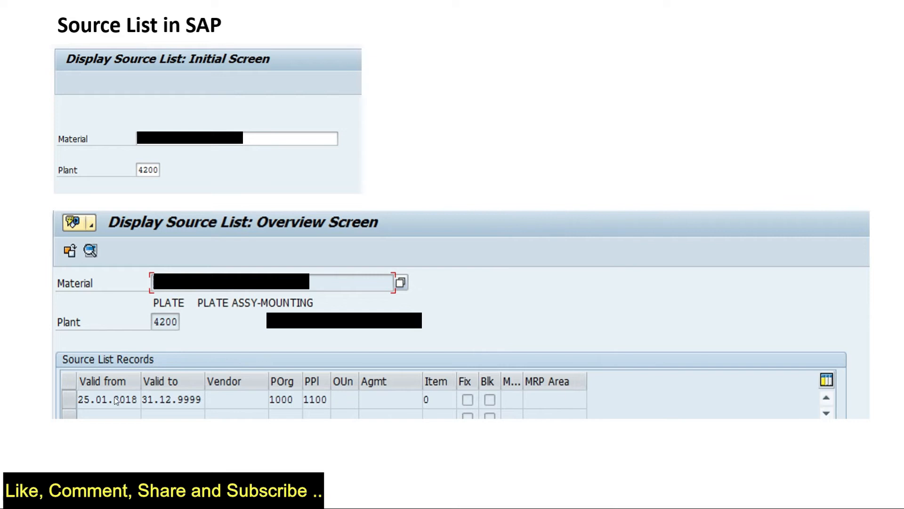
mouse_move(531, 417)
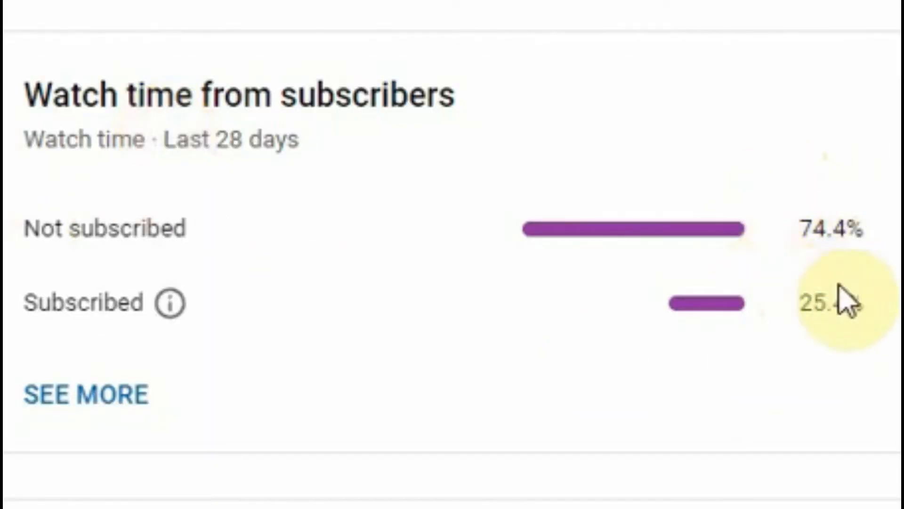
mouse_move(871, 213)
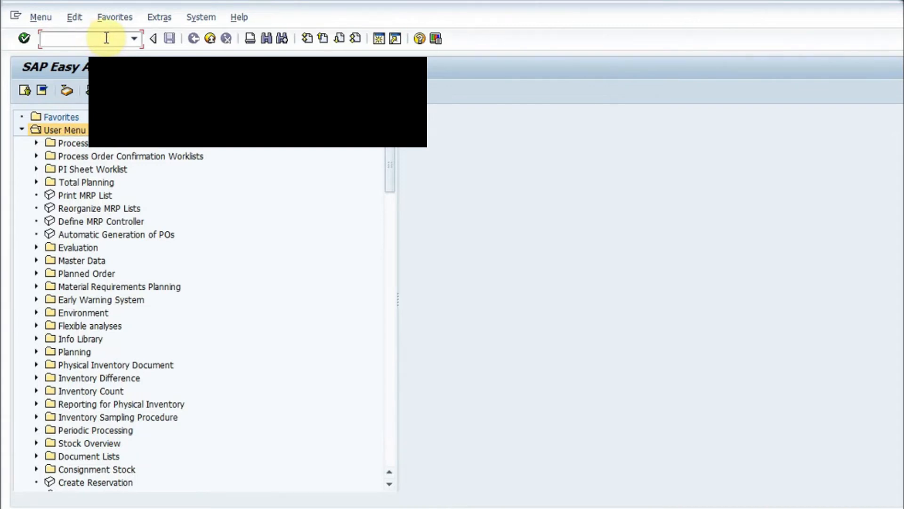
Step: Launch transaction ME01 to maintain the source list for MAT-PIR-001 in plant 1010
text(me01)
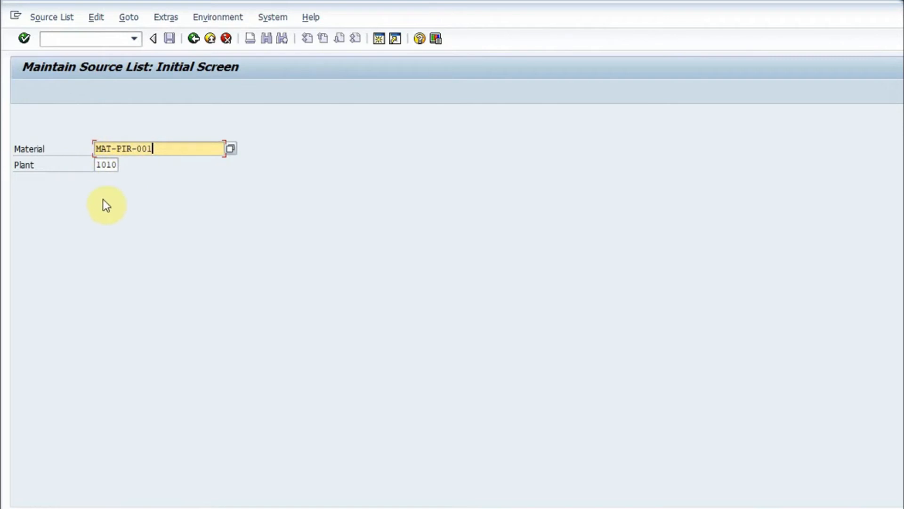
mouse_move(85, 148)
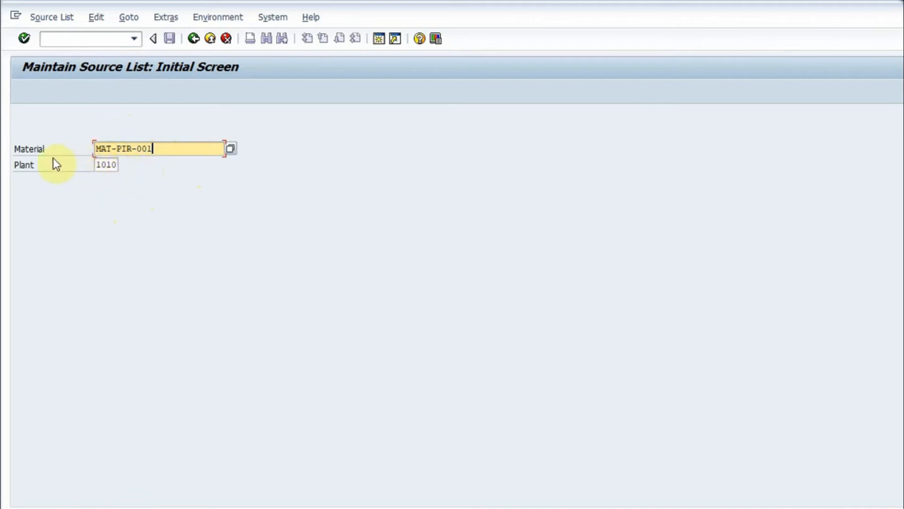
mouse_move(158, 210)
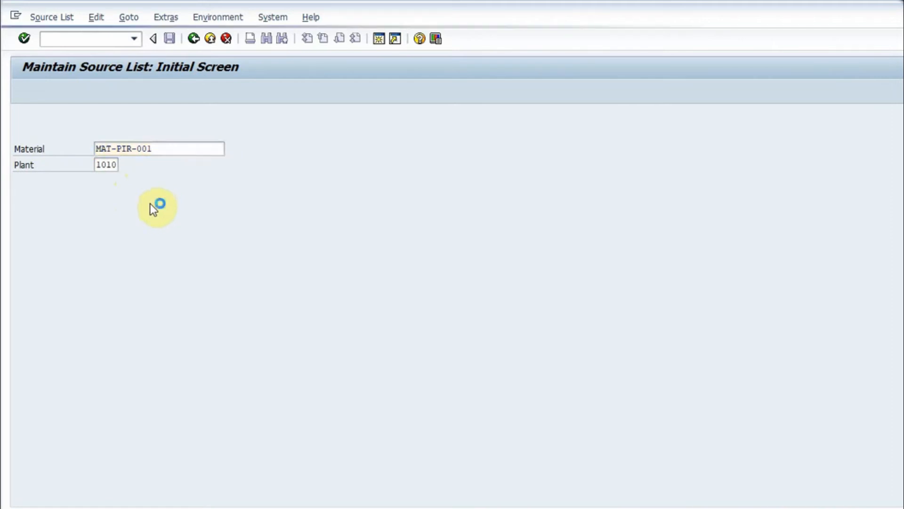
Step: Give the first record validity from 11/05/2021 to 12/31/9999, choosing the end date via the calendar help
key(Enter)
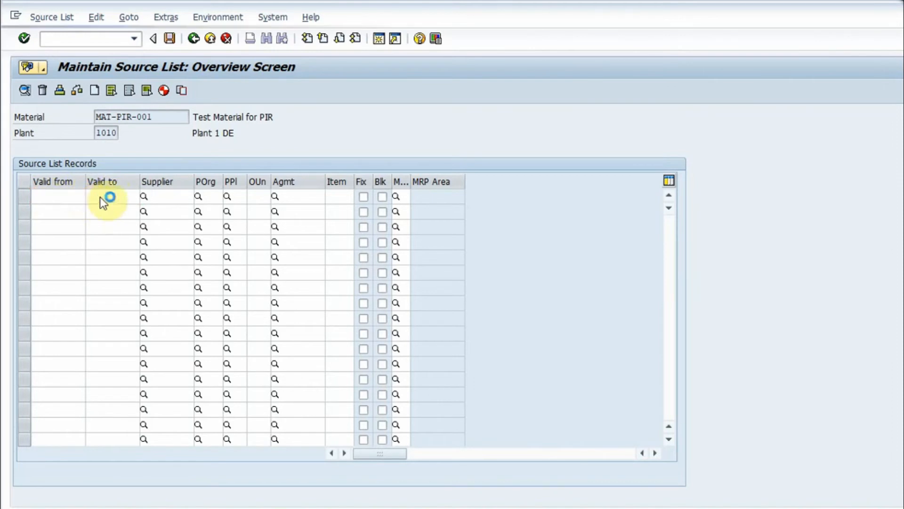
click(106, 196)
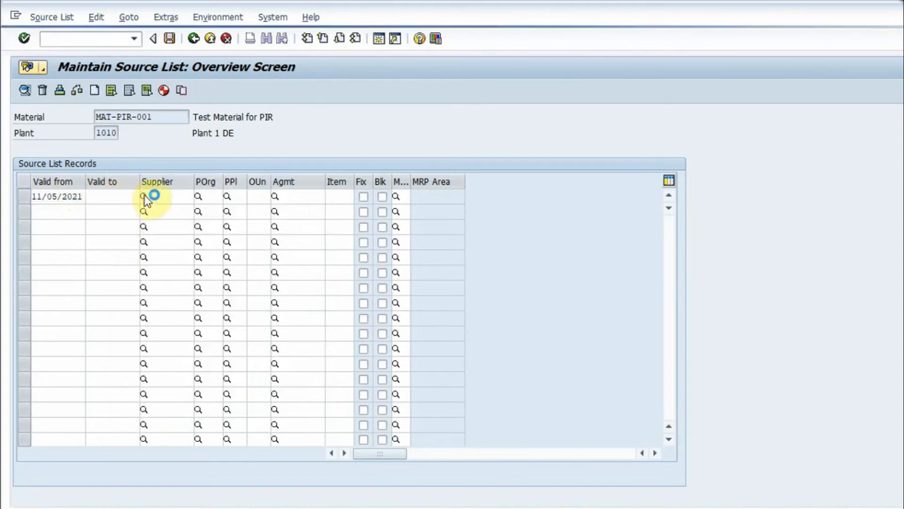
click(144, 196)
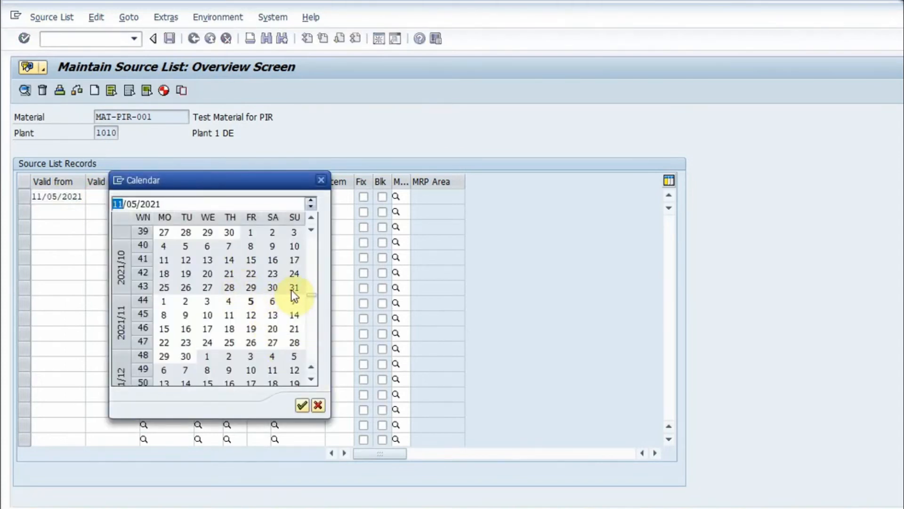
click(293, 287)
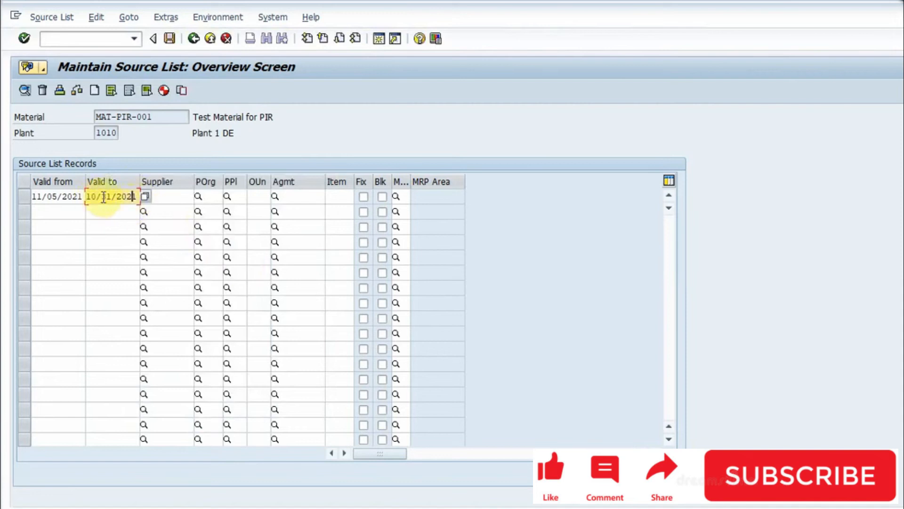
text(12/31/2021)
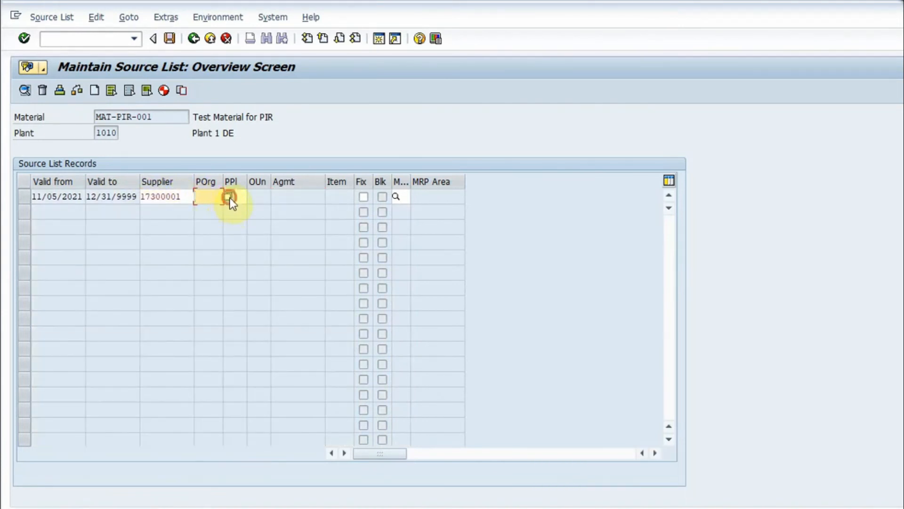
Step: Enter supplier 17300001 and purchasing organization 1010 for the record
click(230, 200)
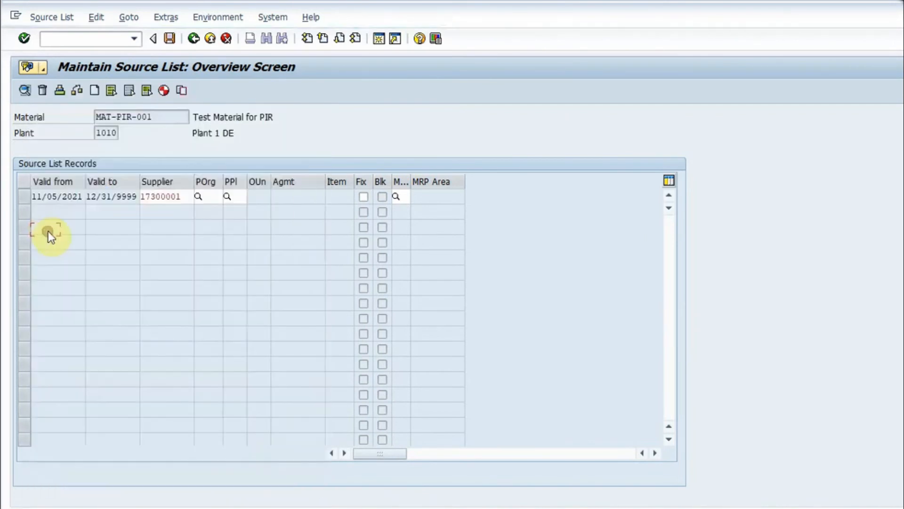
click(206, 197)
text(1010)
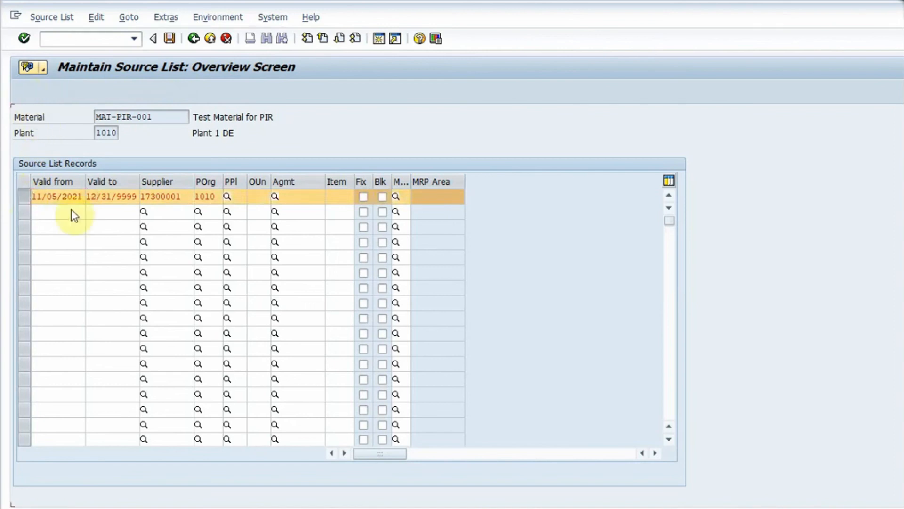
Step: Review the new record on its Detail Screen and return to the overview
double_click(56, 196)
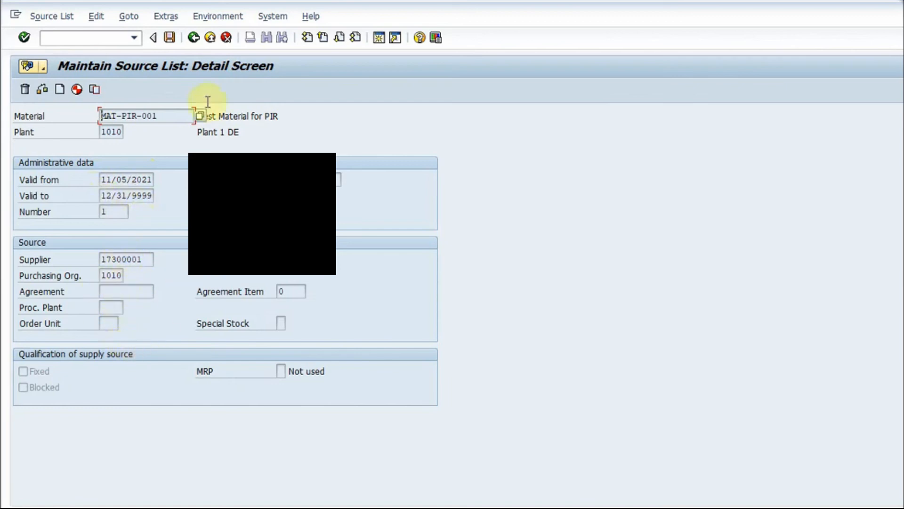
click(153, 37)
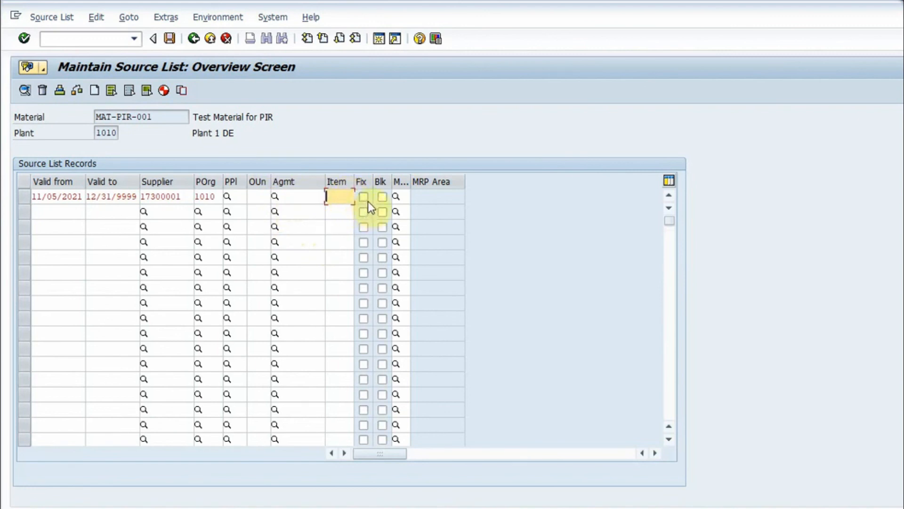
Step: Save the source list for MAT-PIR-001 in plant 1010
click(363, 196)
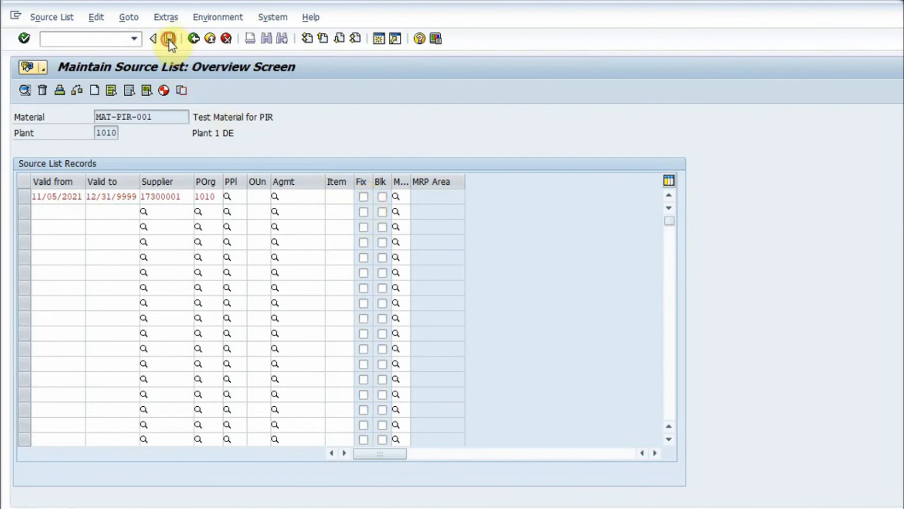
click(168, 39)
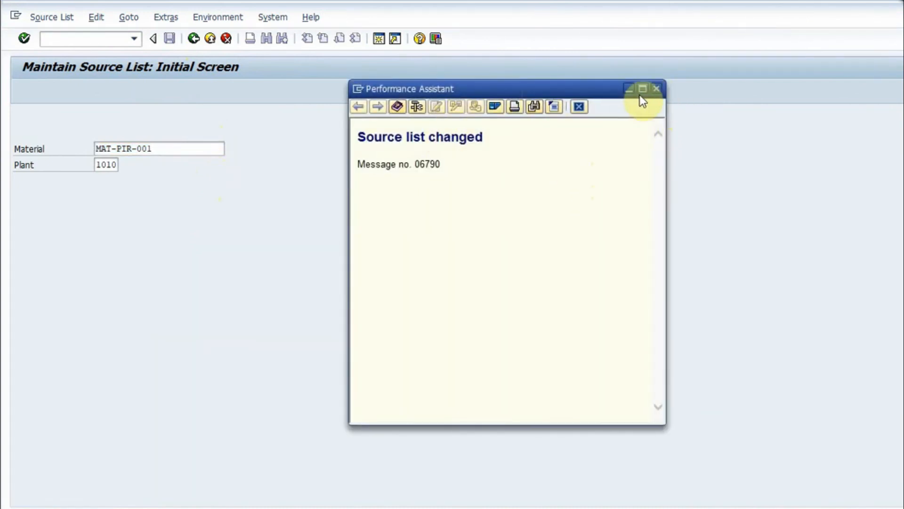
Step: Display the saved source list via /nME03 and show the record's detail screen for supplier 17300001
click(655, 89)
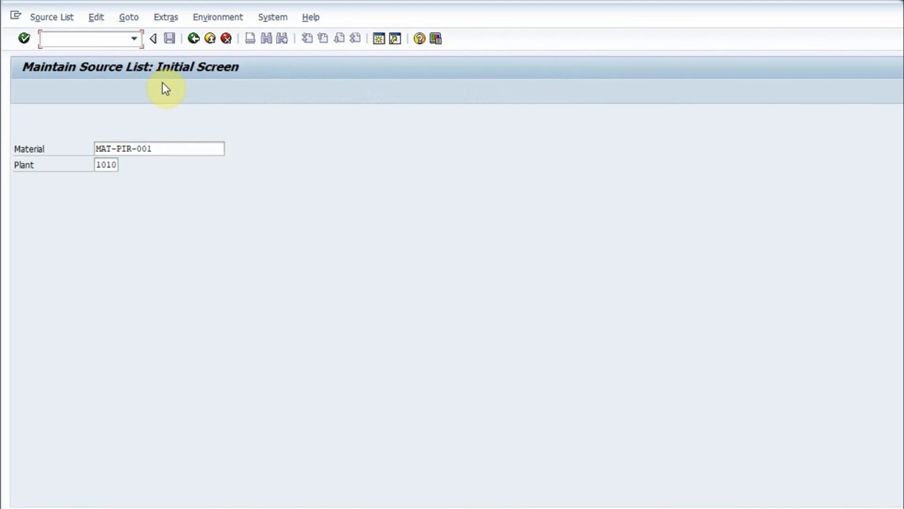
text(/nme0)
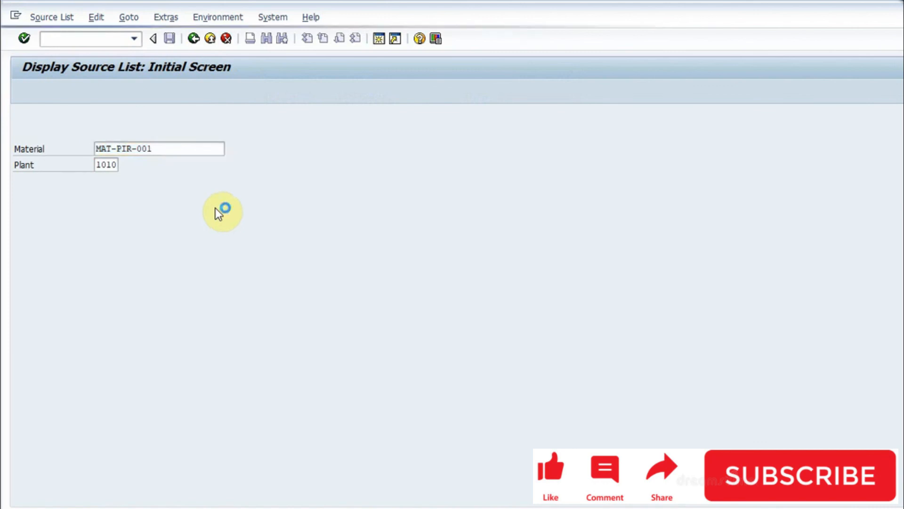
key(Enter)
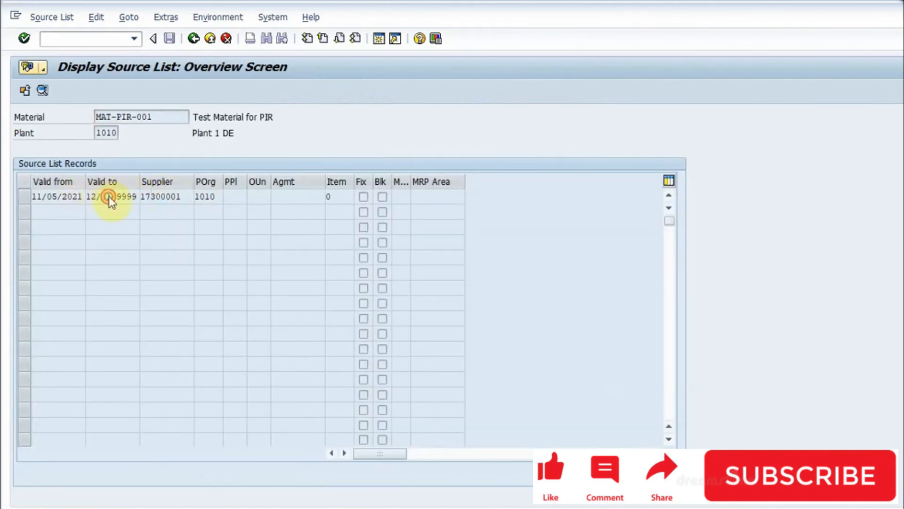
double_click(109, 196)
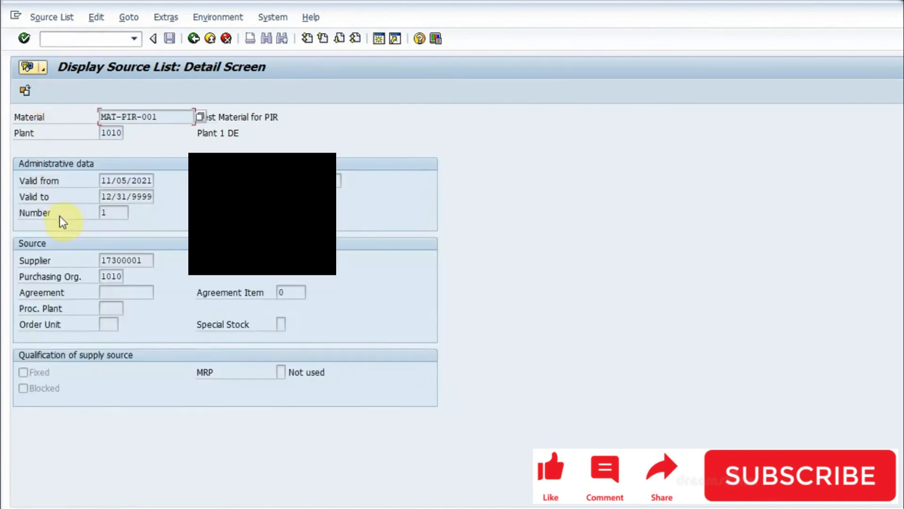
mouse_move(182, 265)
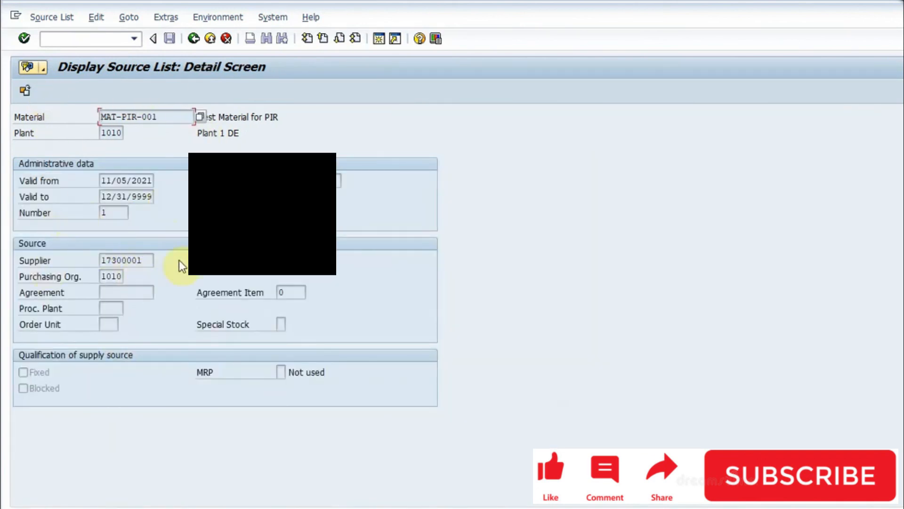